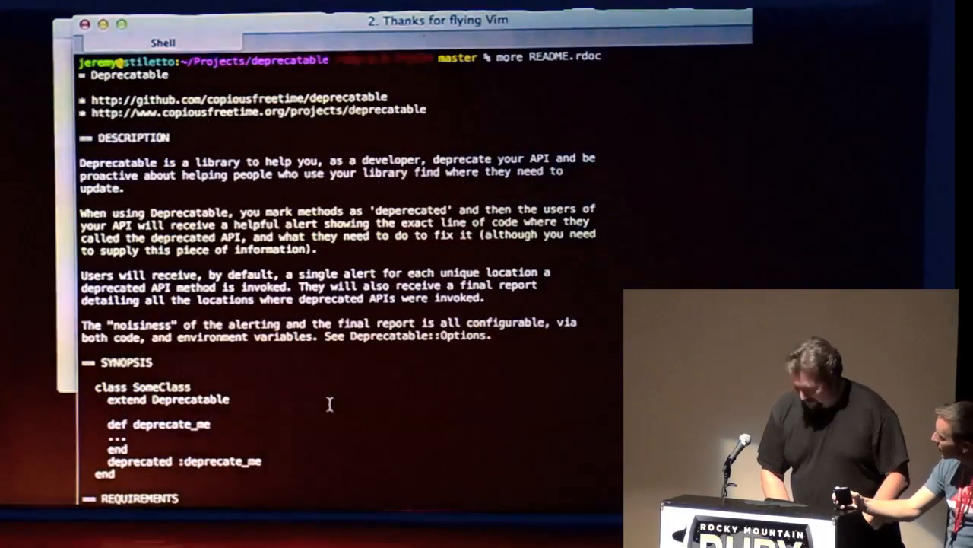
{"action": "scroll", "scroll_direction": "down", "scroll_amount": 3}
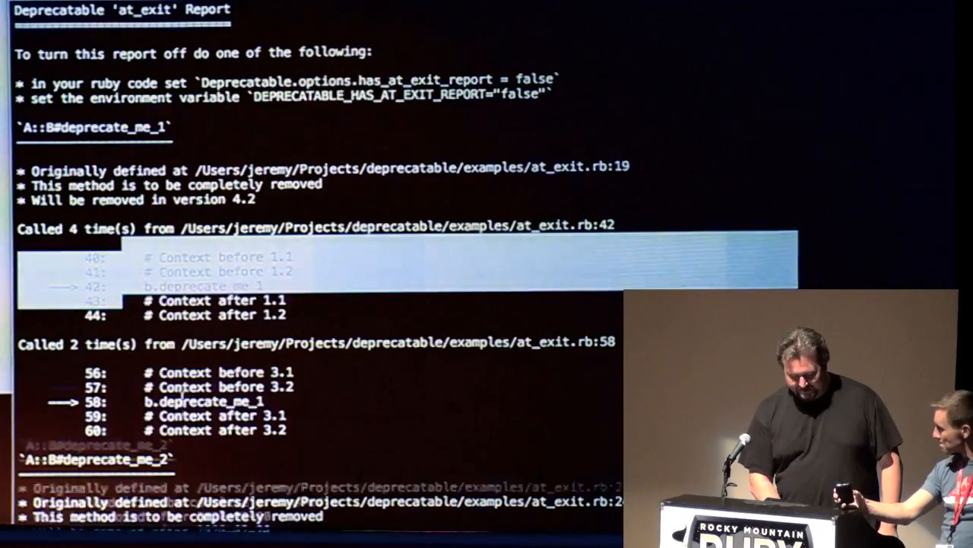
{"action": "scroll", "scroll_direction": "down", "scroll_amount": 3}
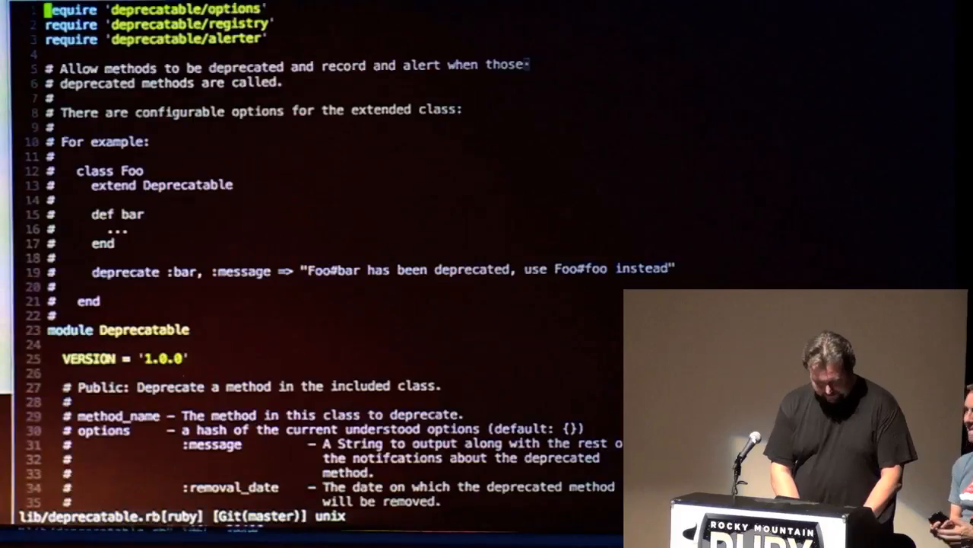
{"action": "scroll", "scroll_direction": "down", "scroll_amount": 3}
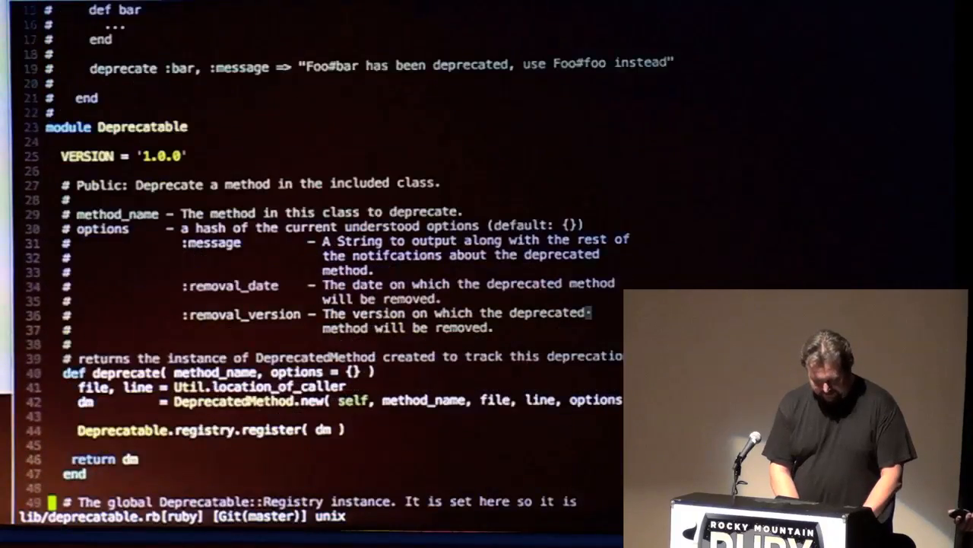
{"action": "scroll", "scroll_direction": "down", "scroll_amount": 3}
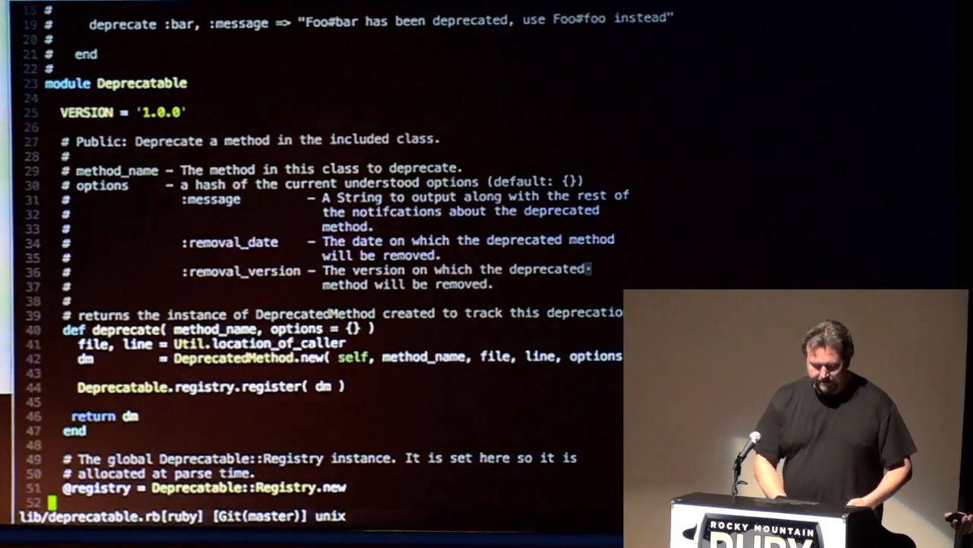